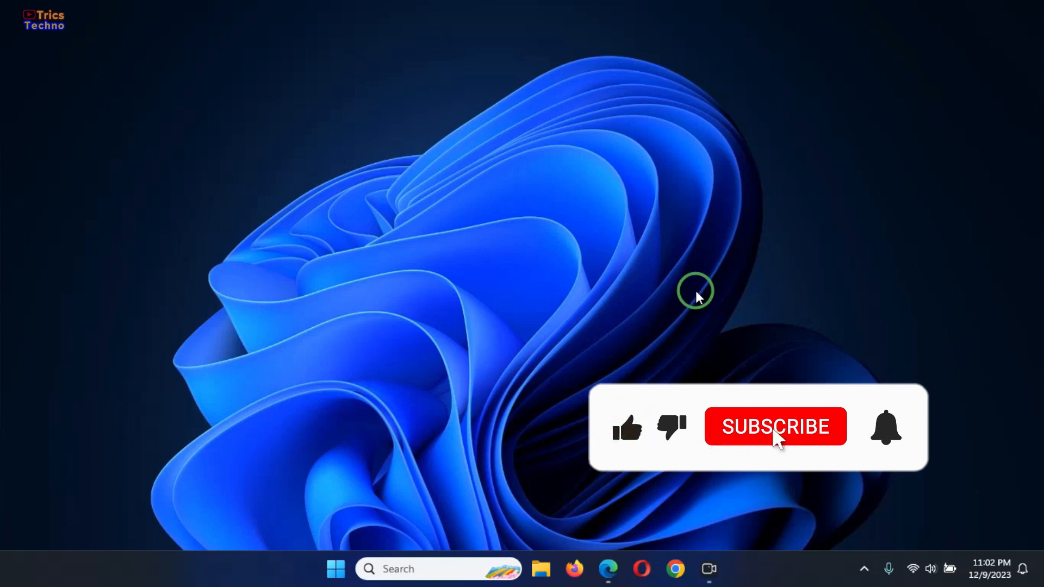
# Launch Windows Settings from the Start menu, landing on its Home page.
pyautogui.click(775, 426)
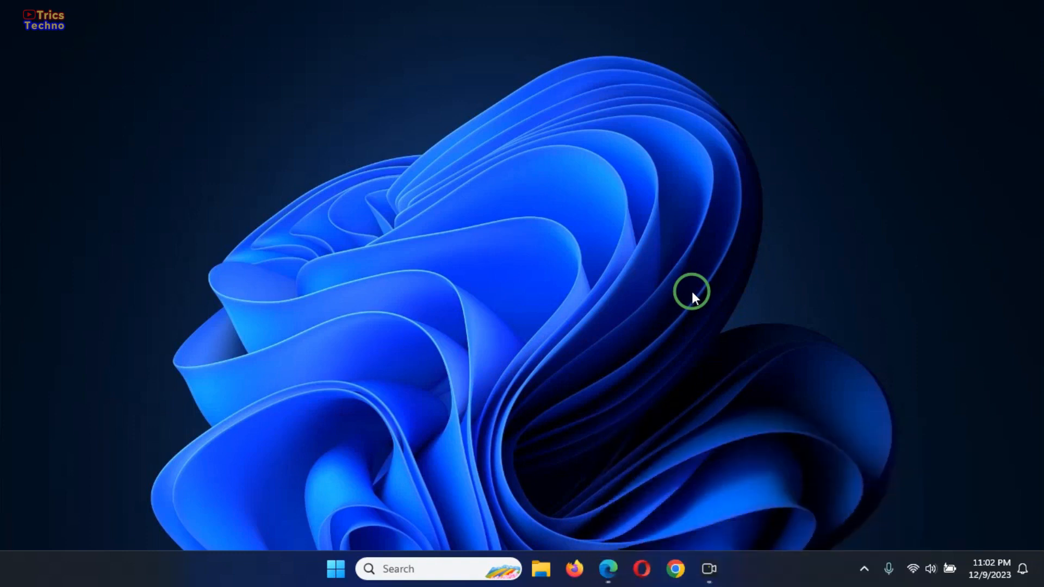
pyautogui.click(336, 569)
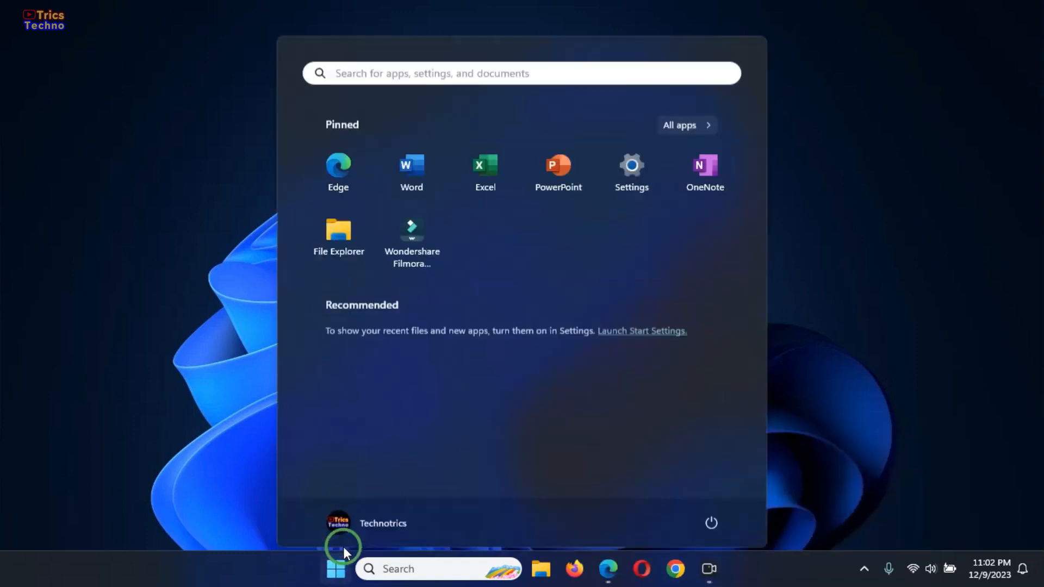
pyautogui.click(629, 164)
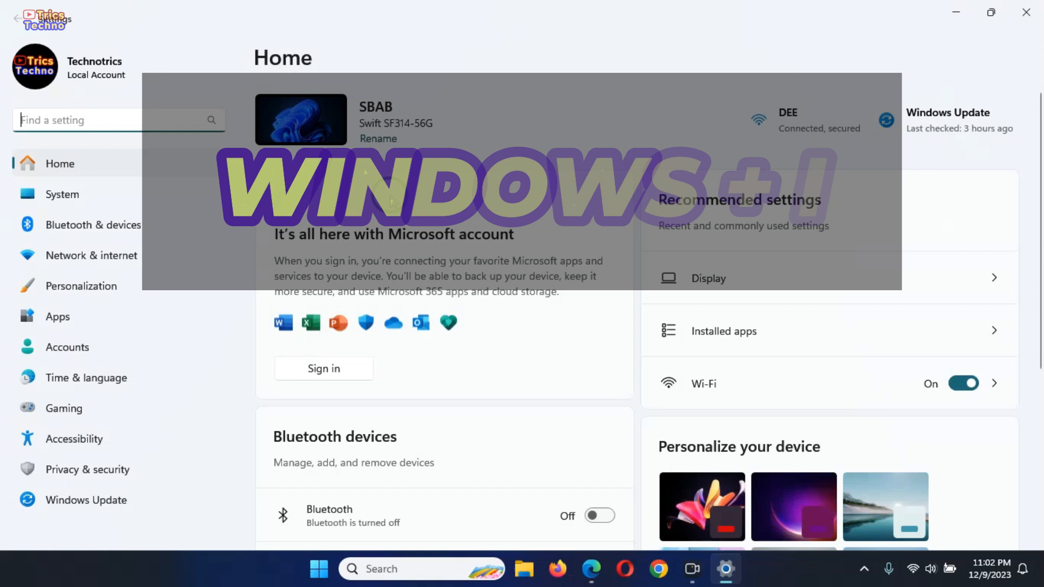
# Navigate to System > Storage and expand Advanced storage settings to show Disks & volumes.
pyautogui.click(63, 193)
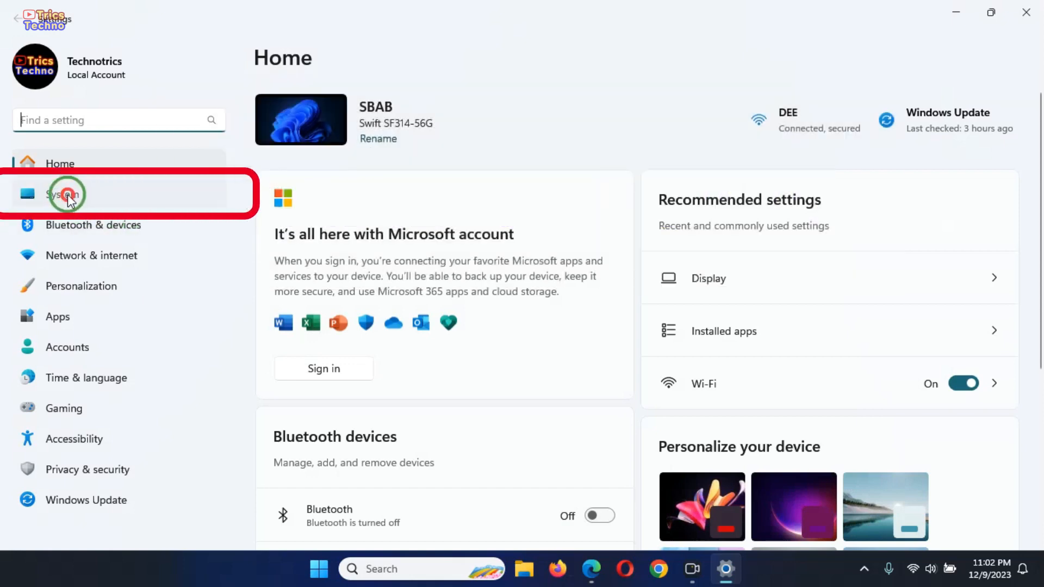
pyautogui.click(64, 193)
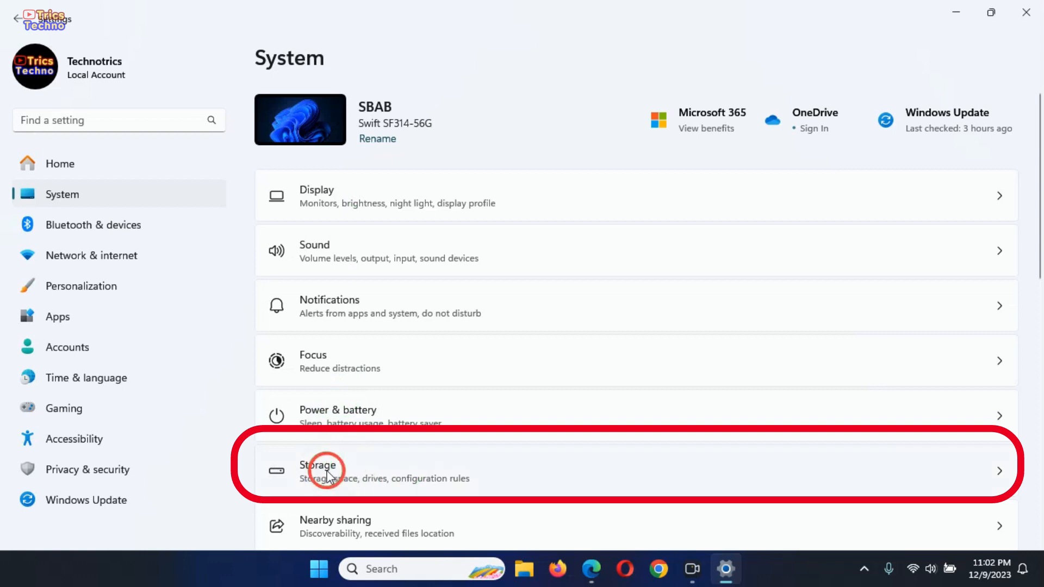
pyautogui.click(326, 470)
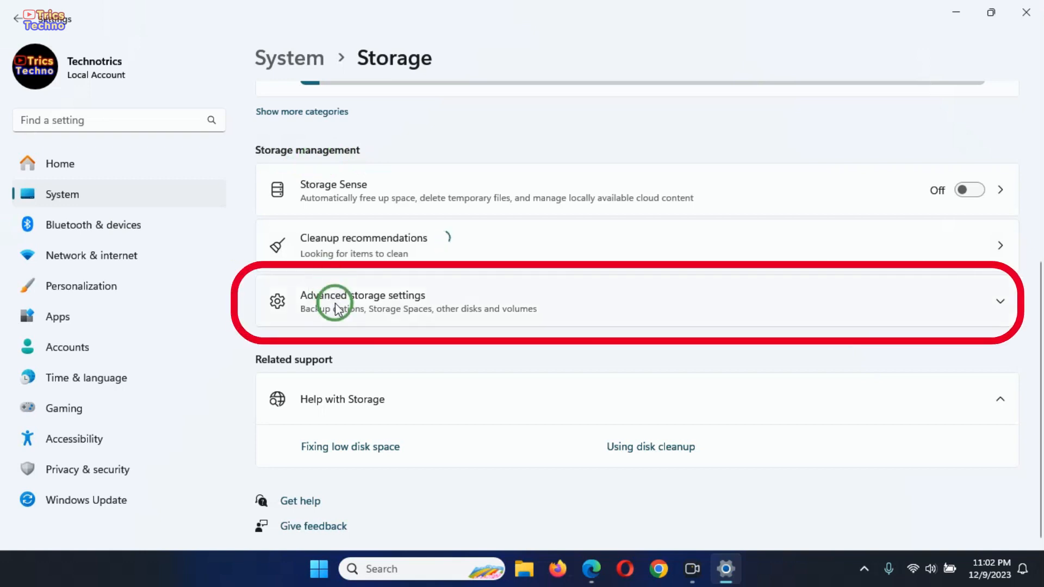
pyautogui.click(363, 301)
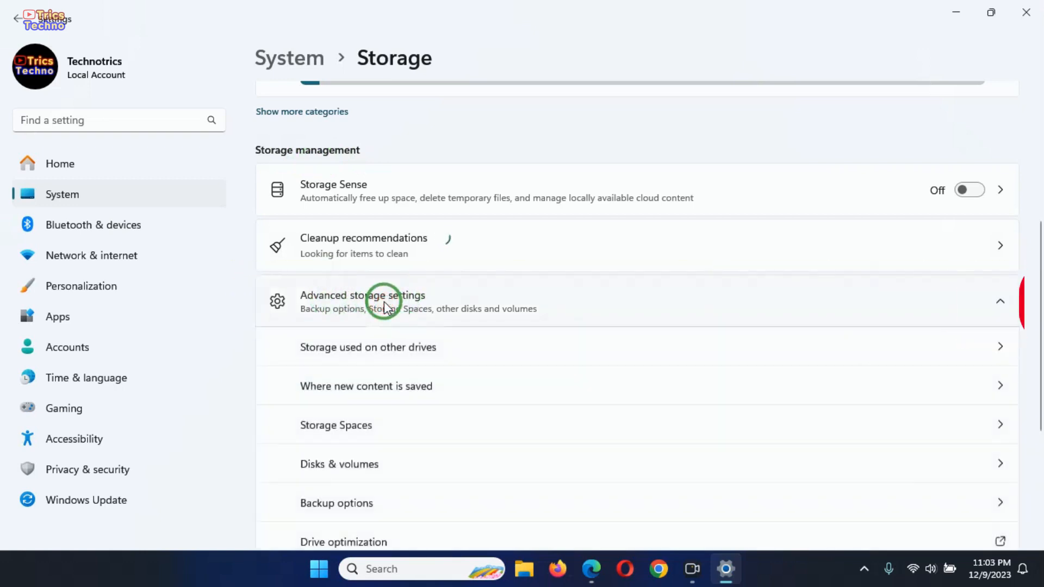
pyautogui.scroll(-3)
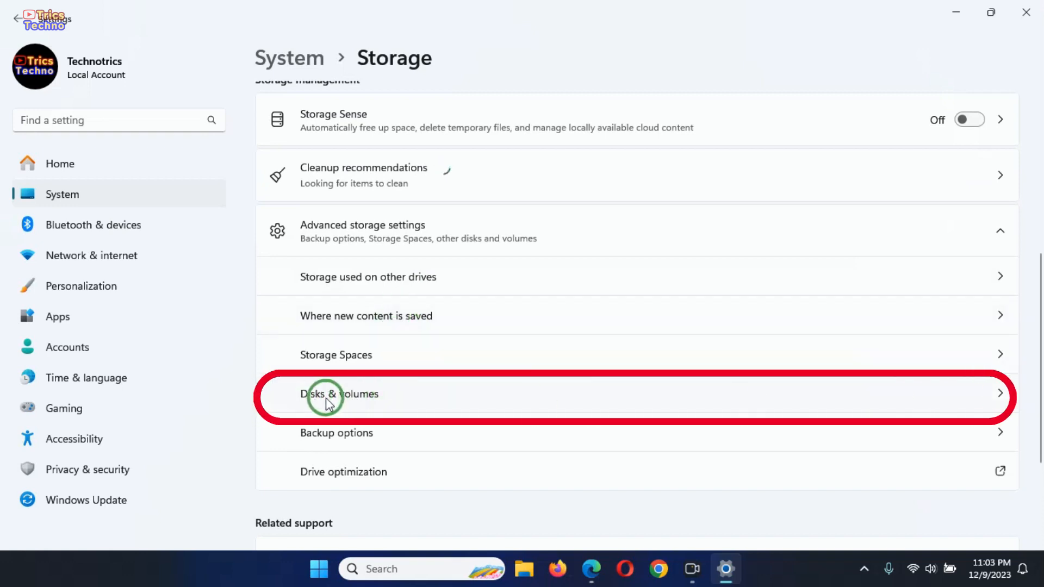
# In Disks & volumes, open the Properties page of the (No label) (D:) 117 GB volume.
pyautogui.click(338, 394)
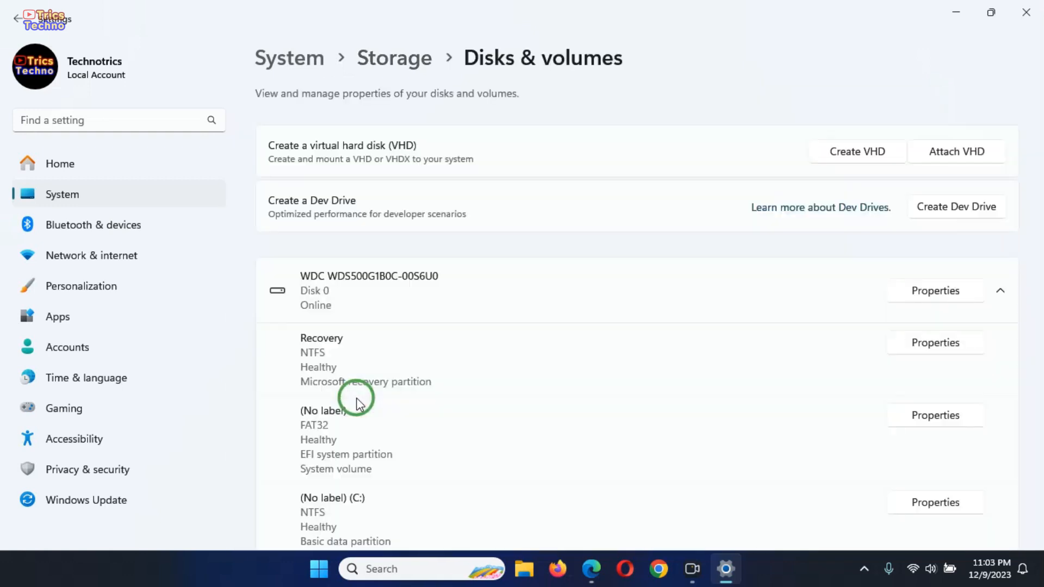
pyautogui.scroll(-3)
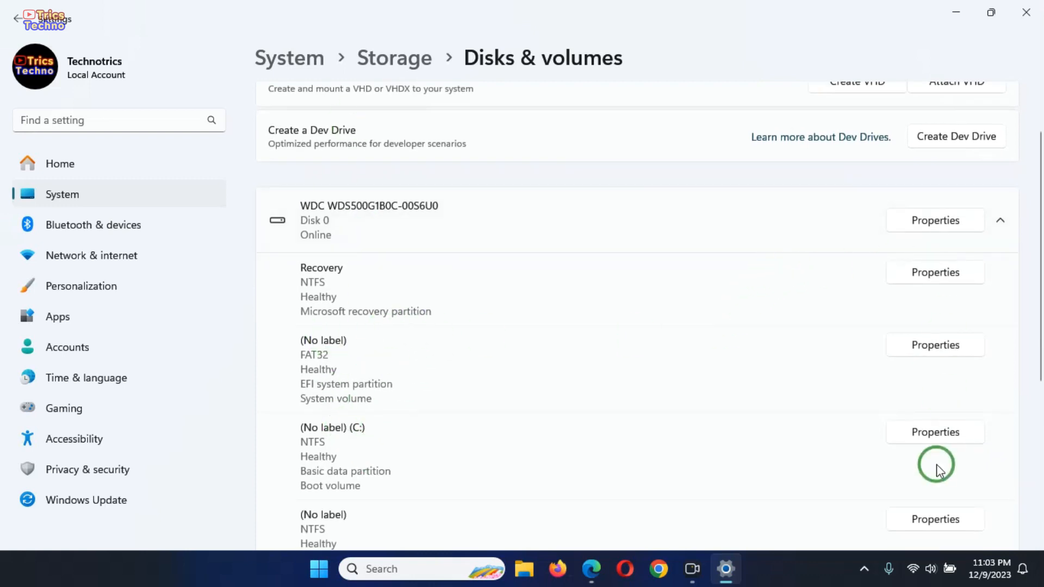
pyautogui.moveTo(351, 436)
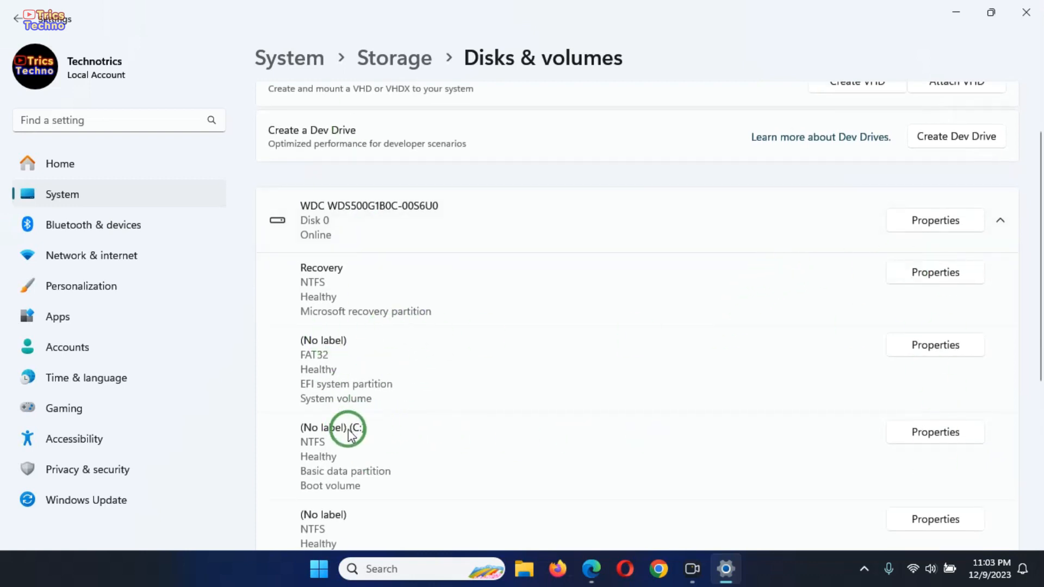
pyautogui.scroll(-3)
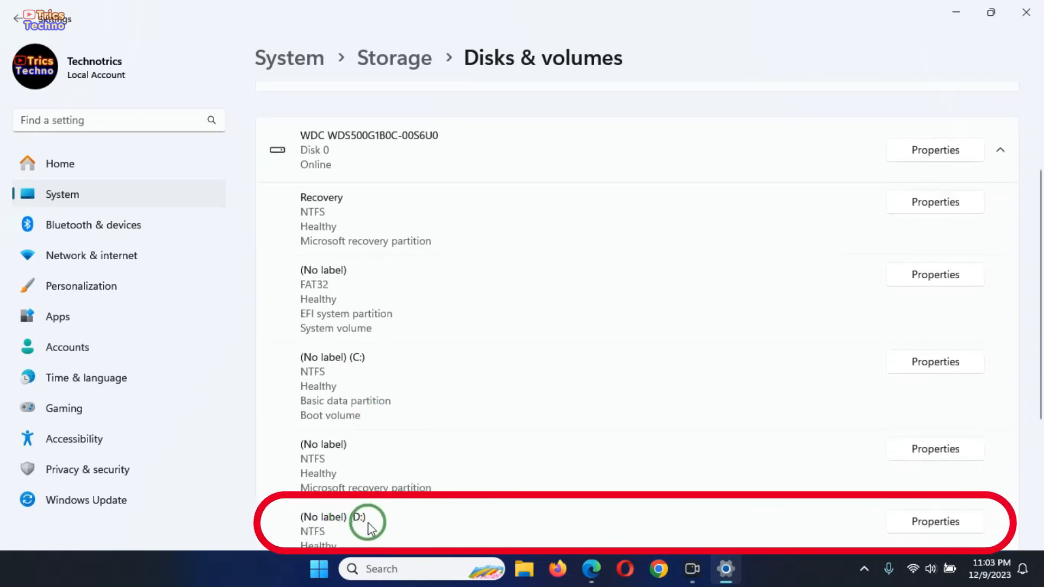
pyautogui.moveTo(344, 528)
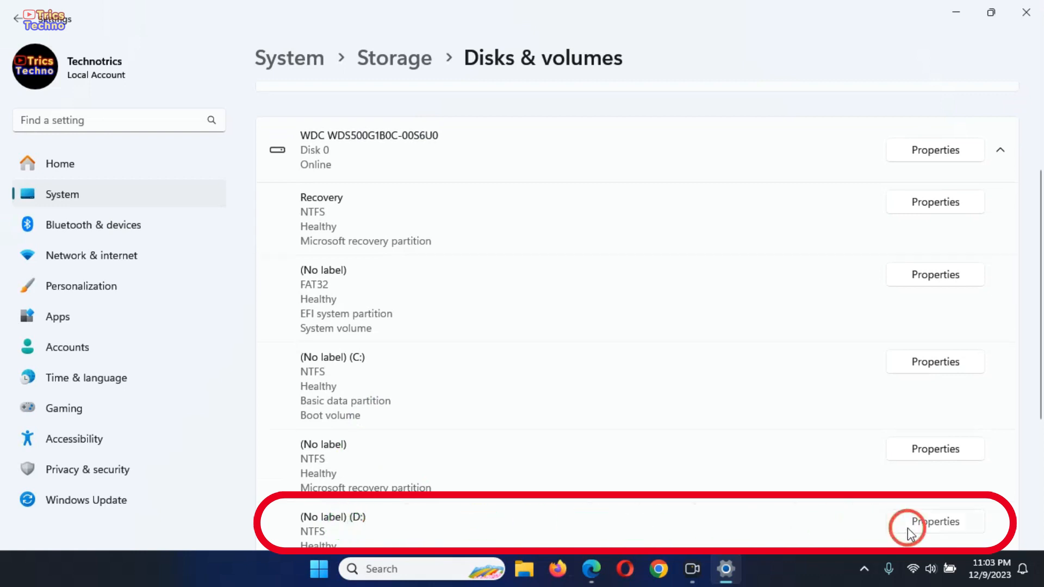
pyautogui.click(935, 521)
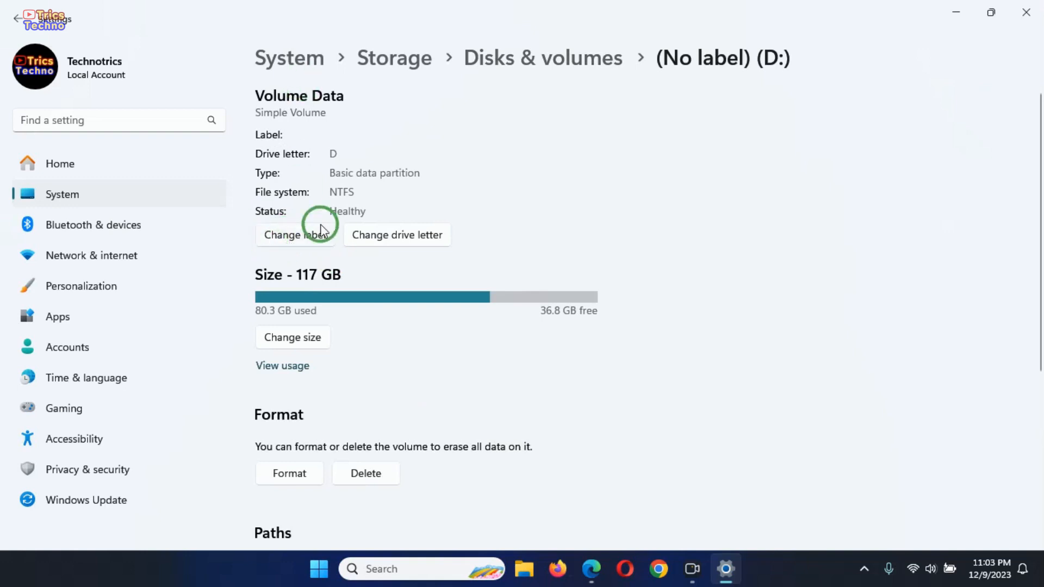
pyautogui.moveTo(289, 337)
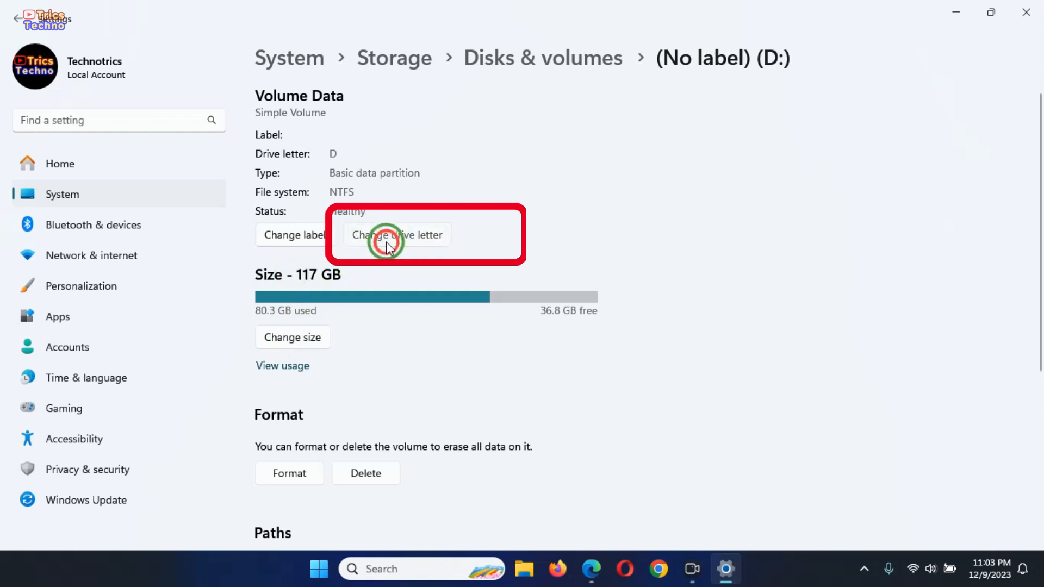
# Change the volume's drive letter from D to I and confirm, then minimise Settings.
pyautogui.click(398, 235)
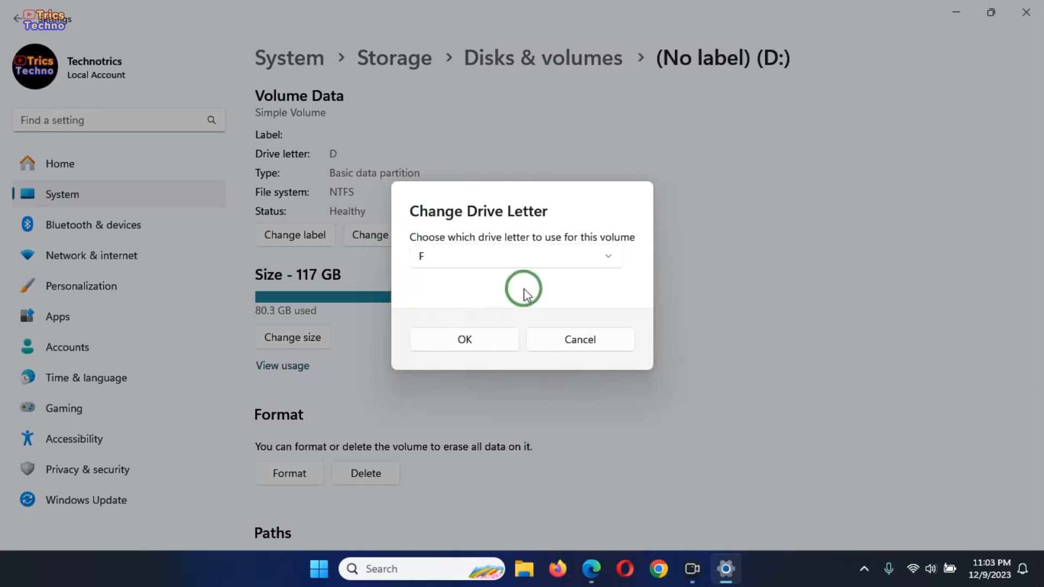
pyautogui.moveTo(471, 270)
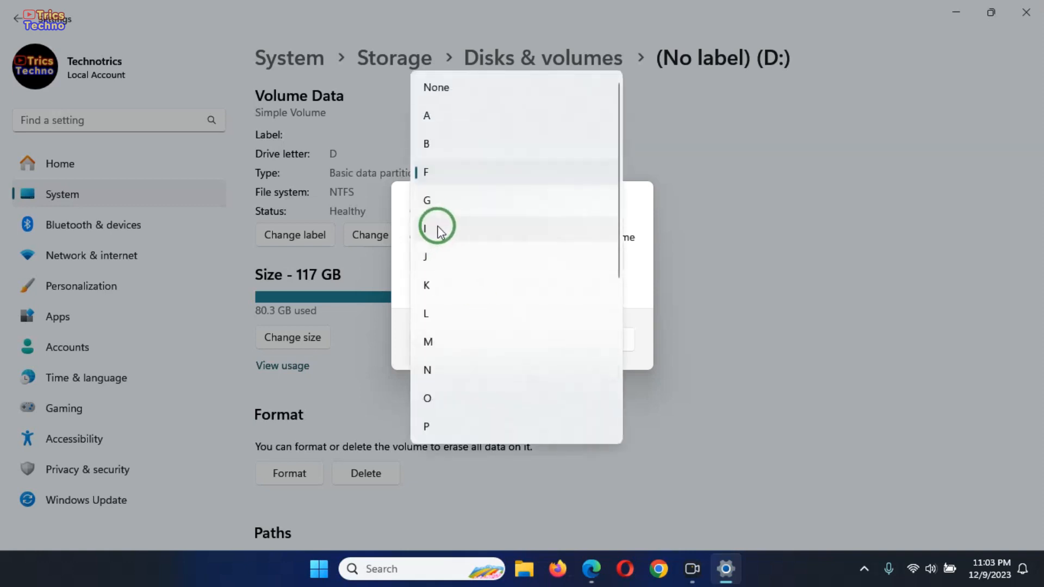
pyautogui.click(426, 227)
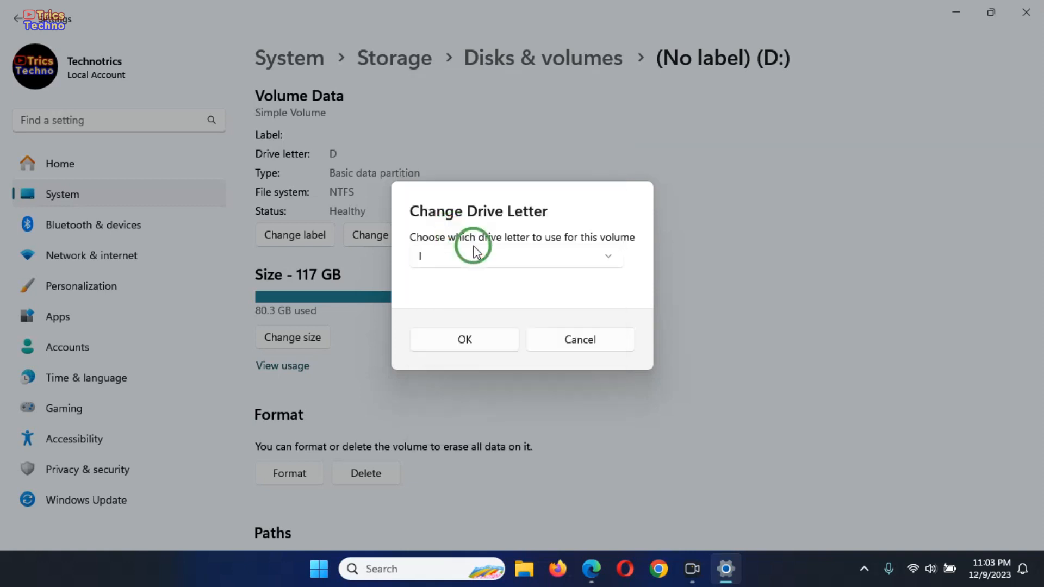
pyautogui.click(464, 339)
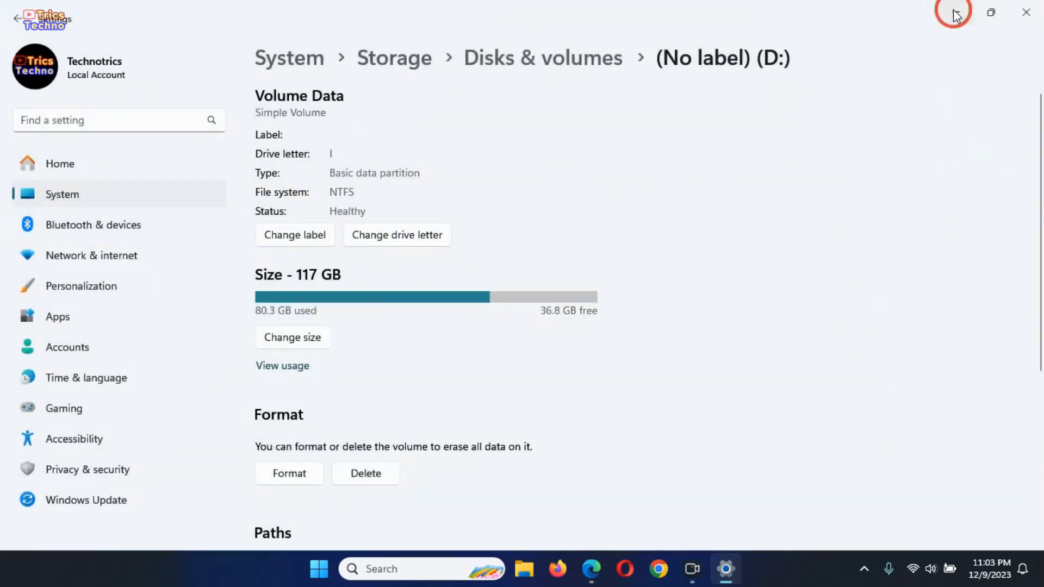
pyautogui.click(954, 12)
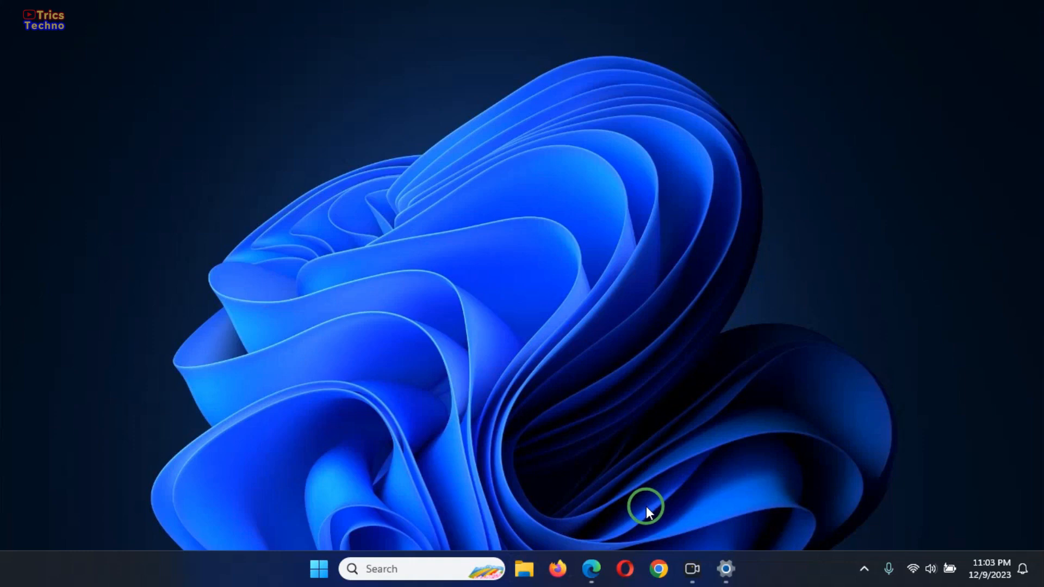
pyautogui.moveTo(673, 521)
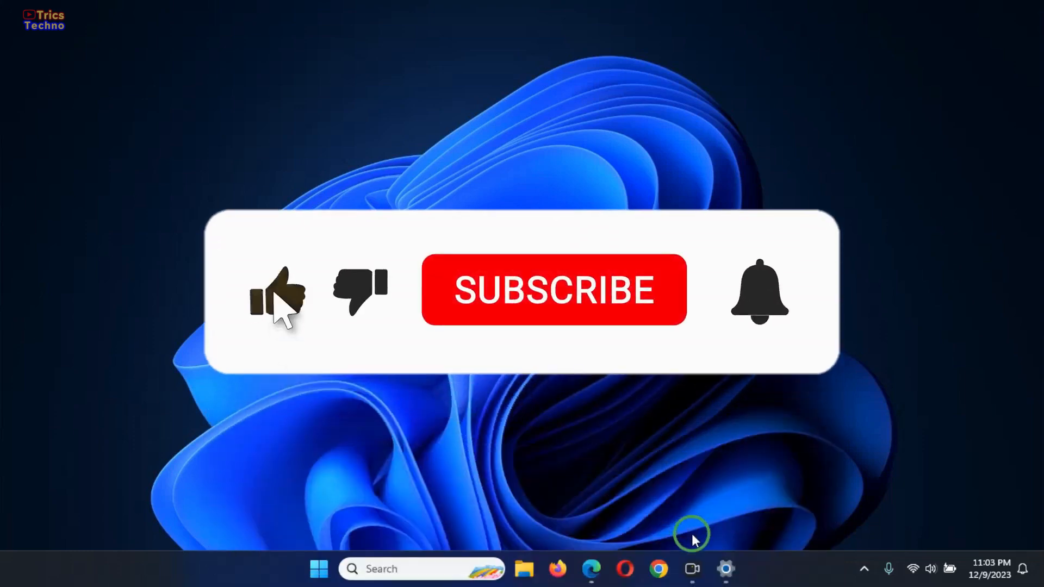
# Interact with the like-and-subscribe overlay playing over the desktop.
pyautogui.click(553, 289)
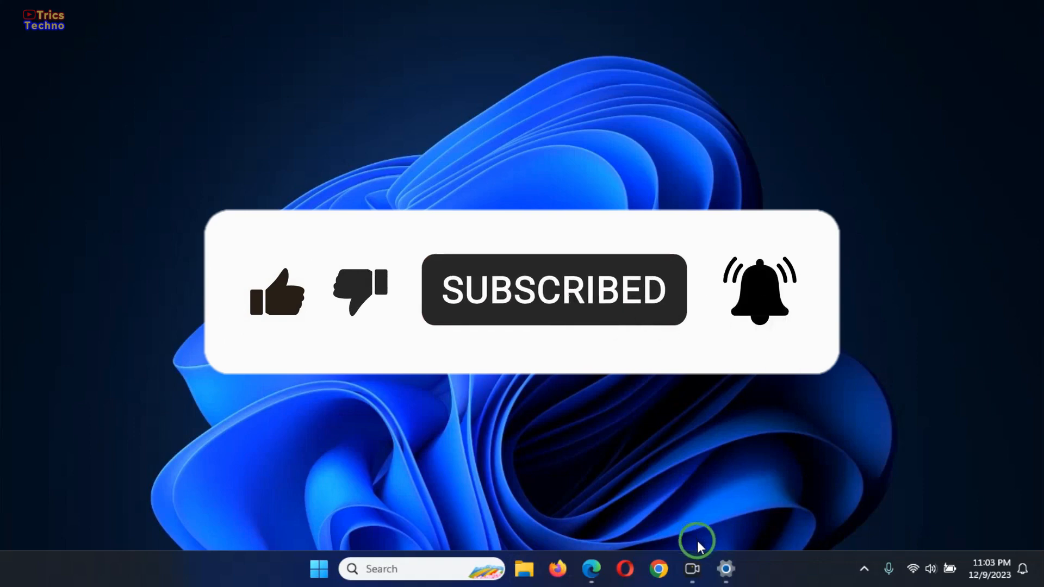